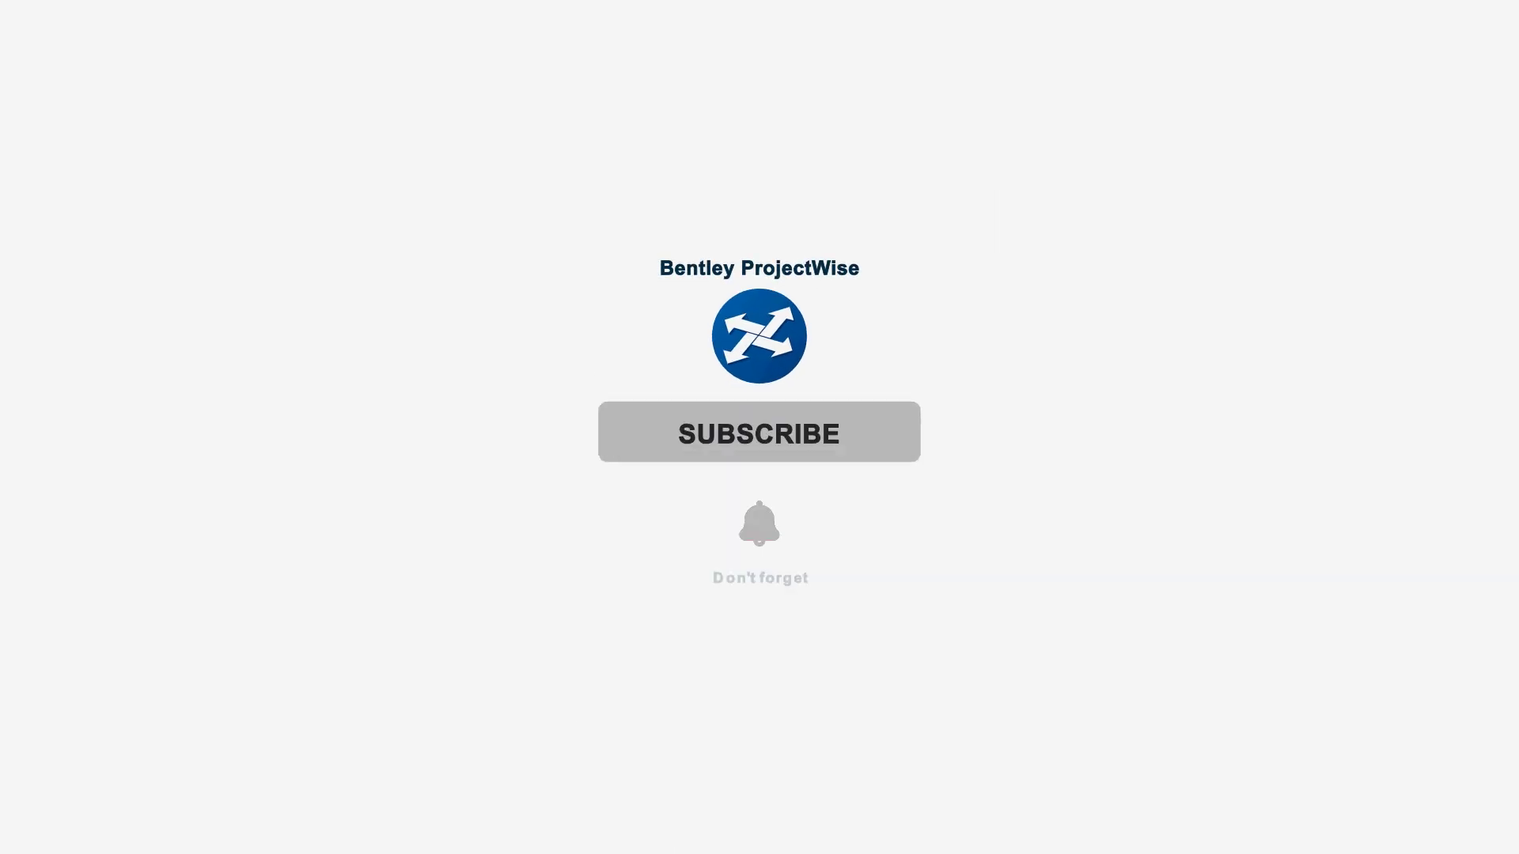
- Start the slideshow to reach the 'ProjectWise Explorer For Administrators — Overview' title slide
click(760, 432)
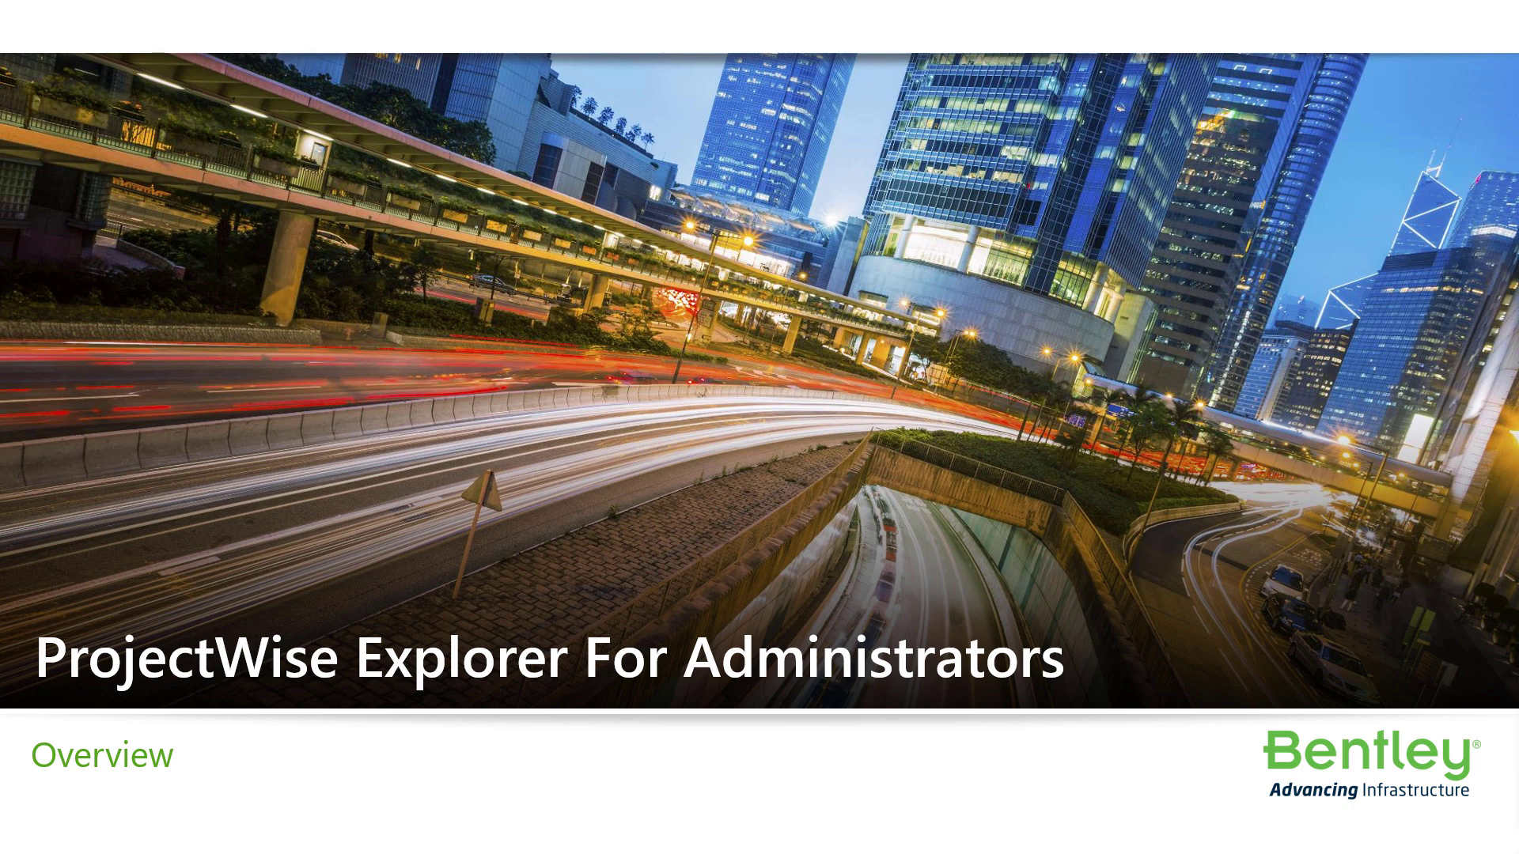
- Advance past the title slide and lesson objectives list to slide 5, the continued Lesson Objectives
key(Right)
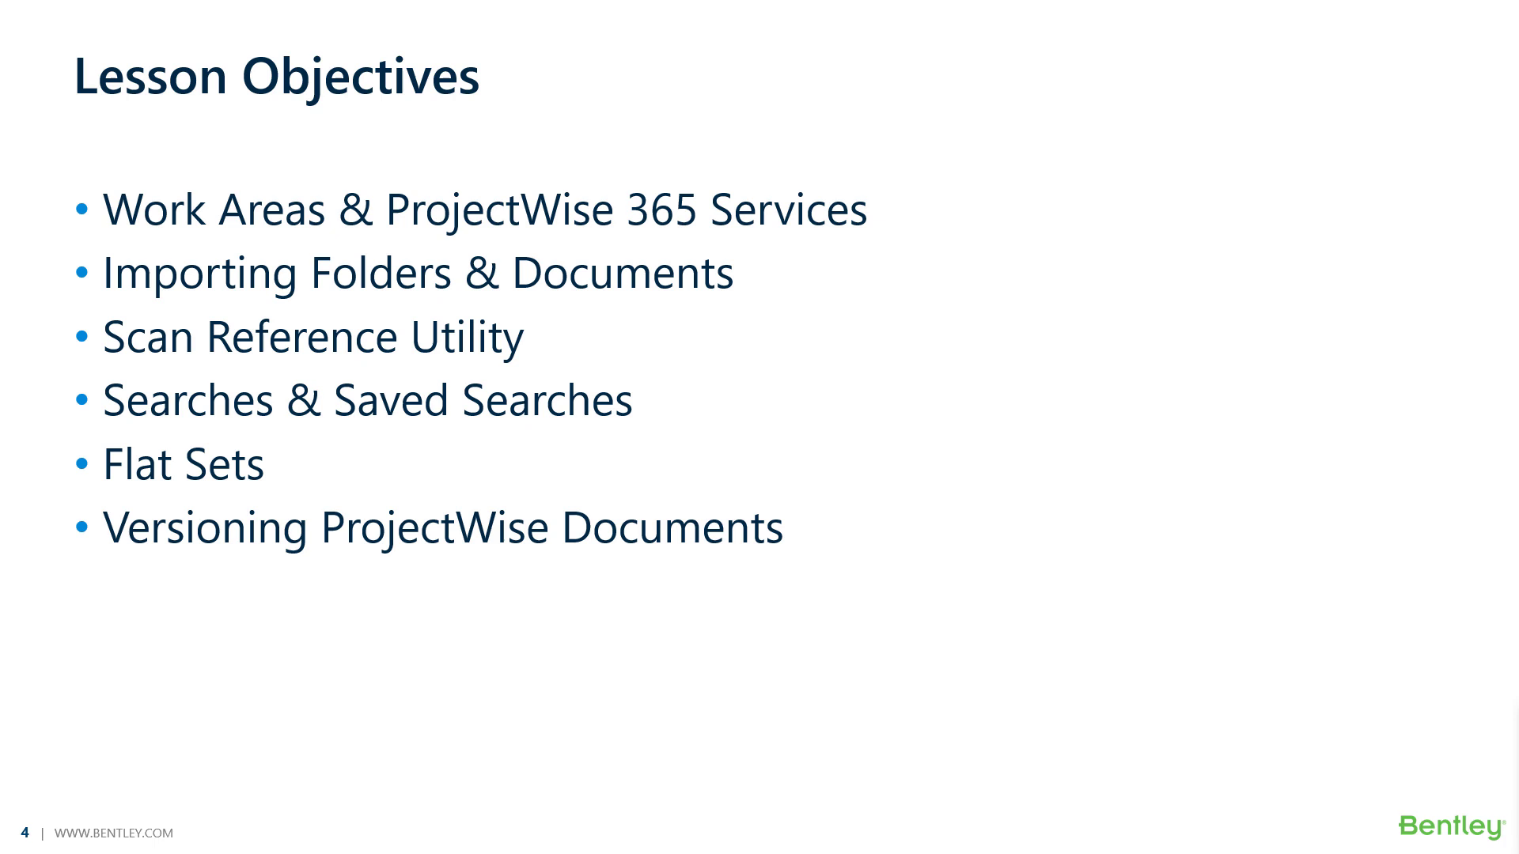
key(Right)
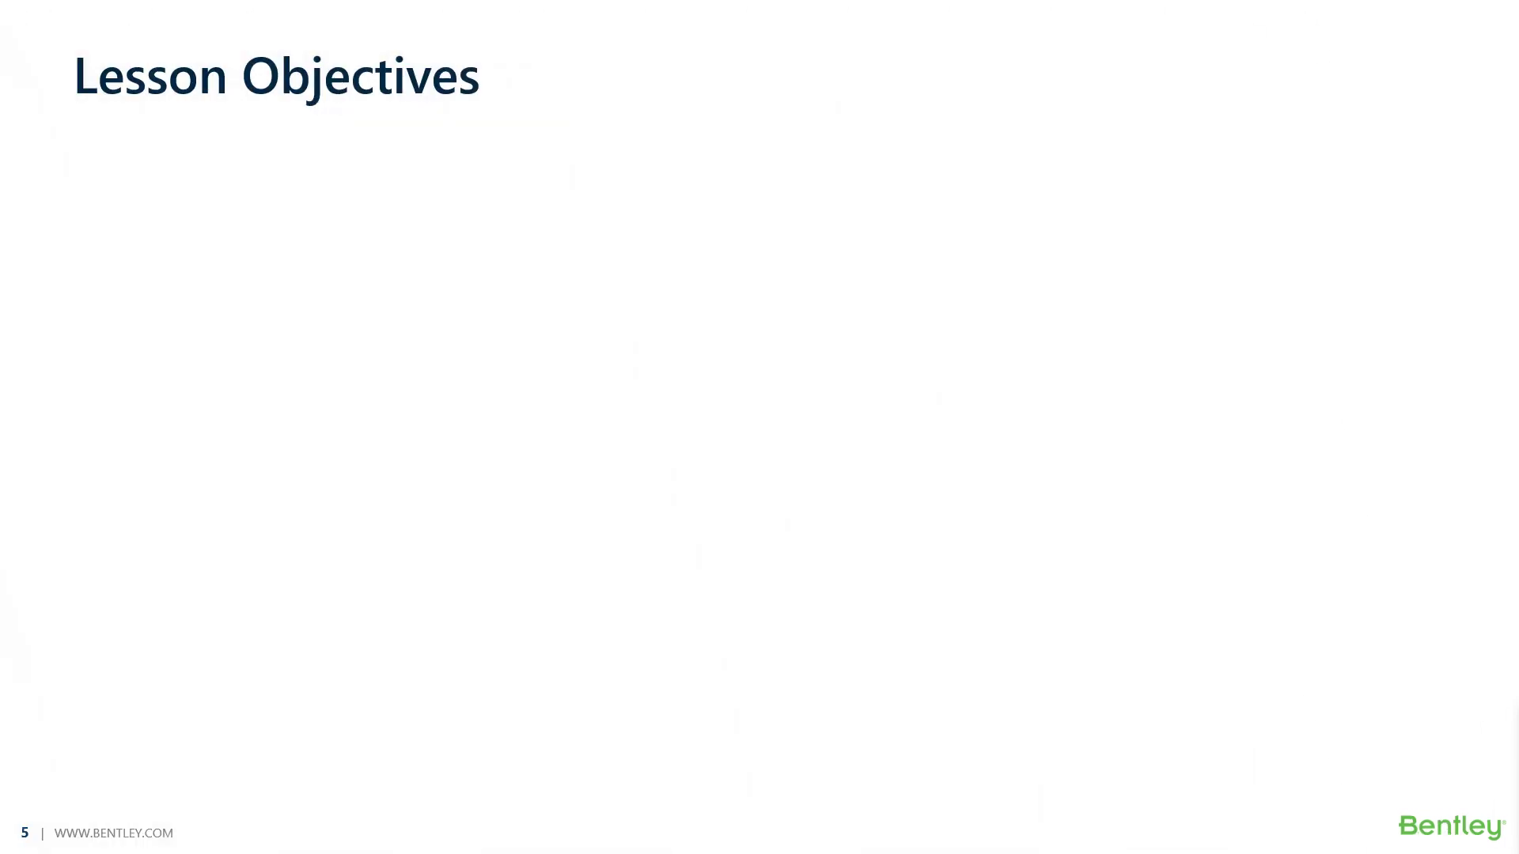